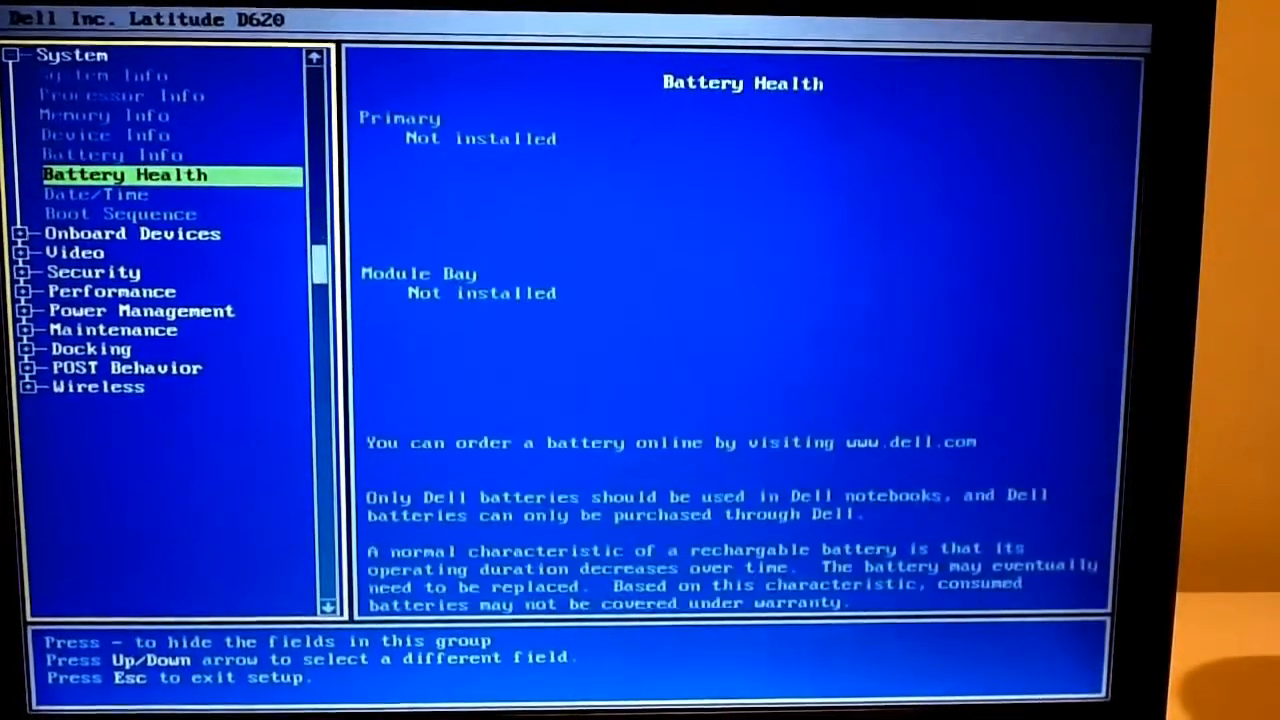
Arrow down through the USB hub, Parallel Port and PC Card fields, past Video, into Security
{"action": "key", "text": "Down"}
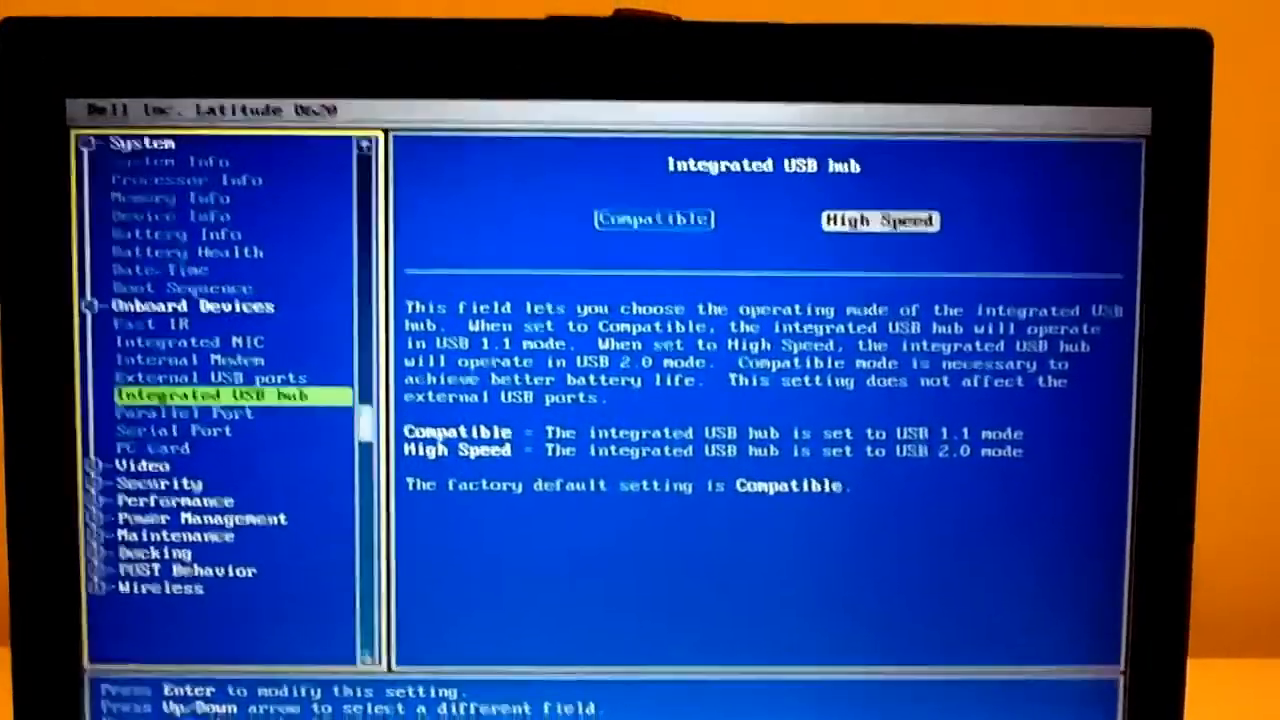
{"action": "key", "text": "Down"}
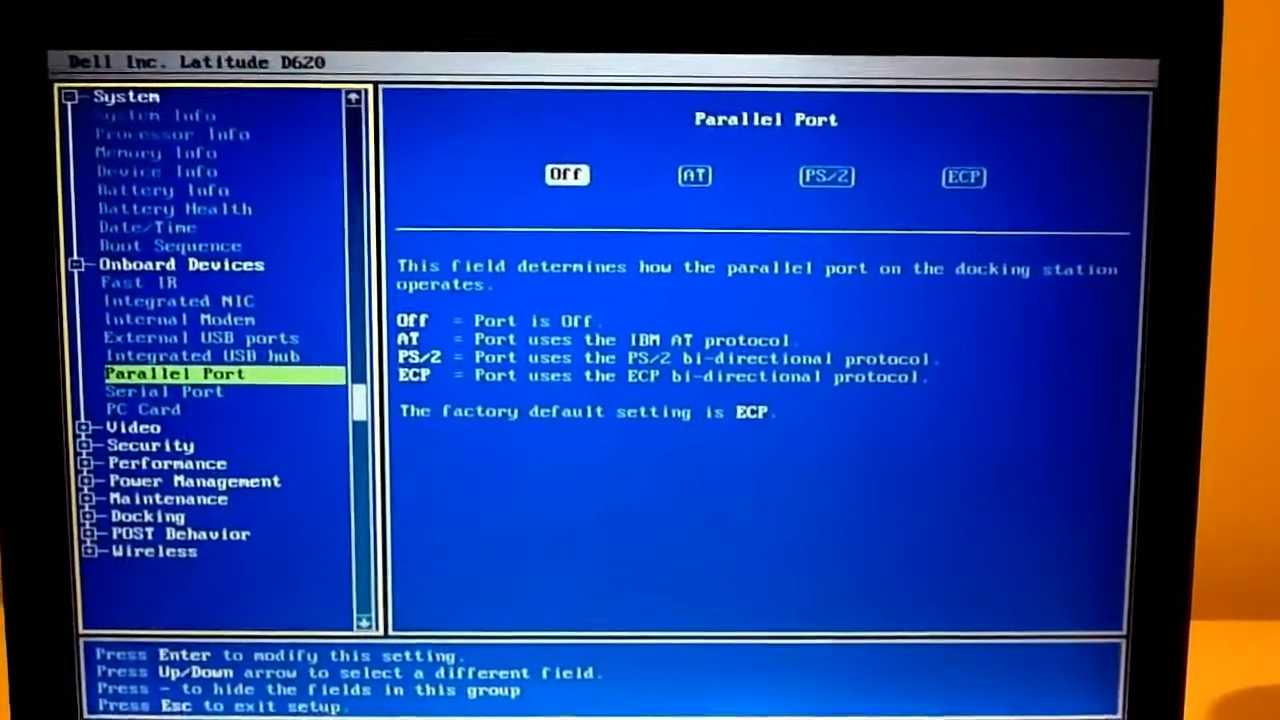
{"action": "key", "text": "Down"}
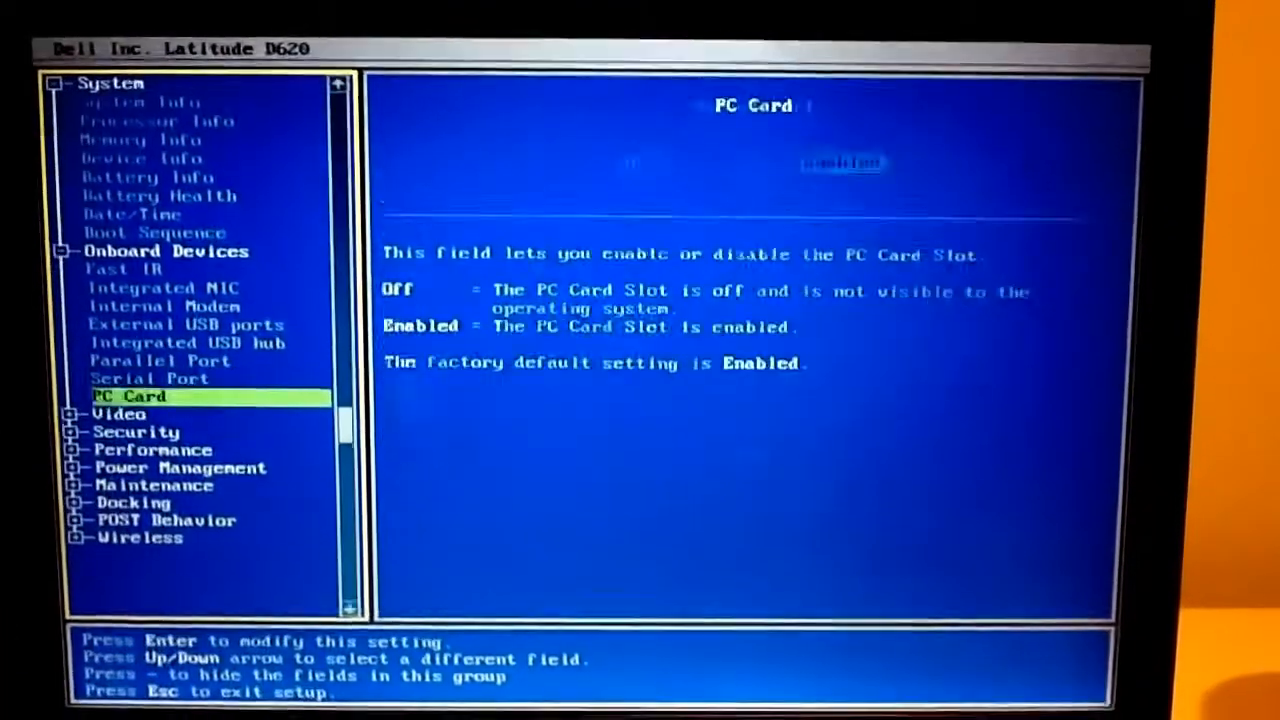
{"action": "key", "text": "Down"}
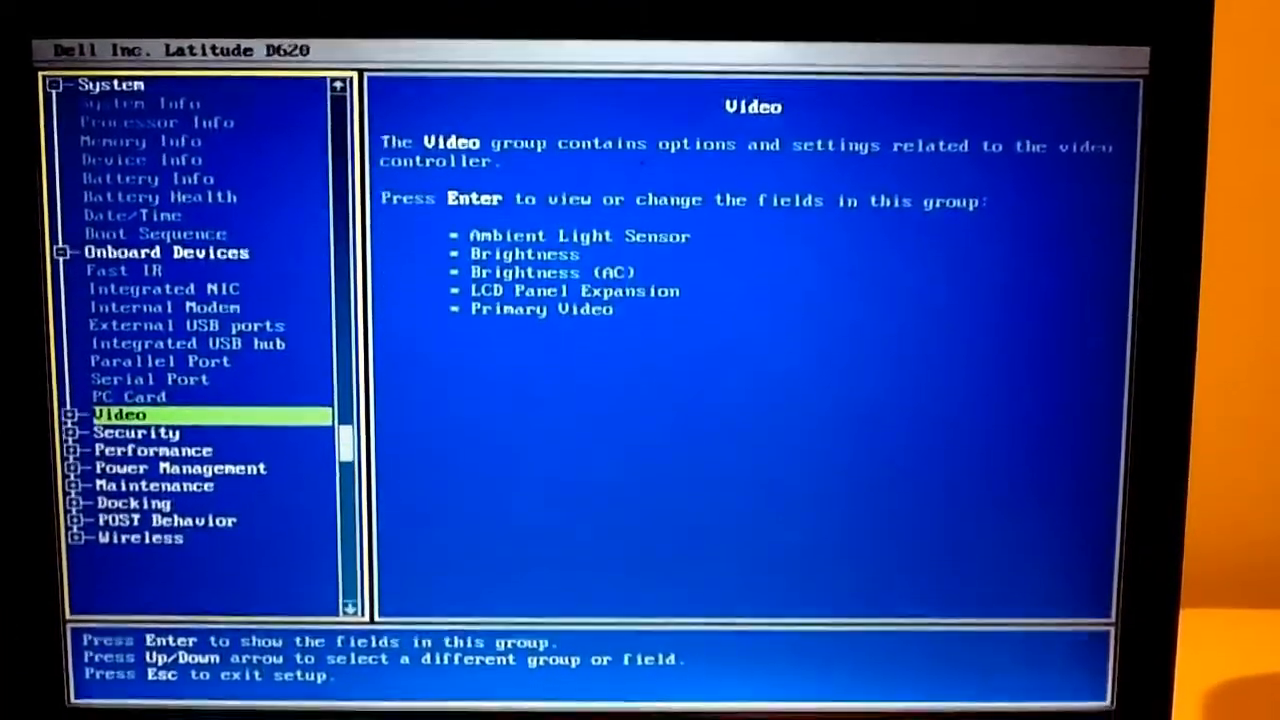
{"action": "key", "text": "Down"}
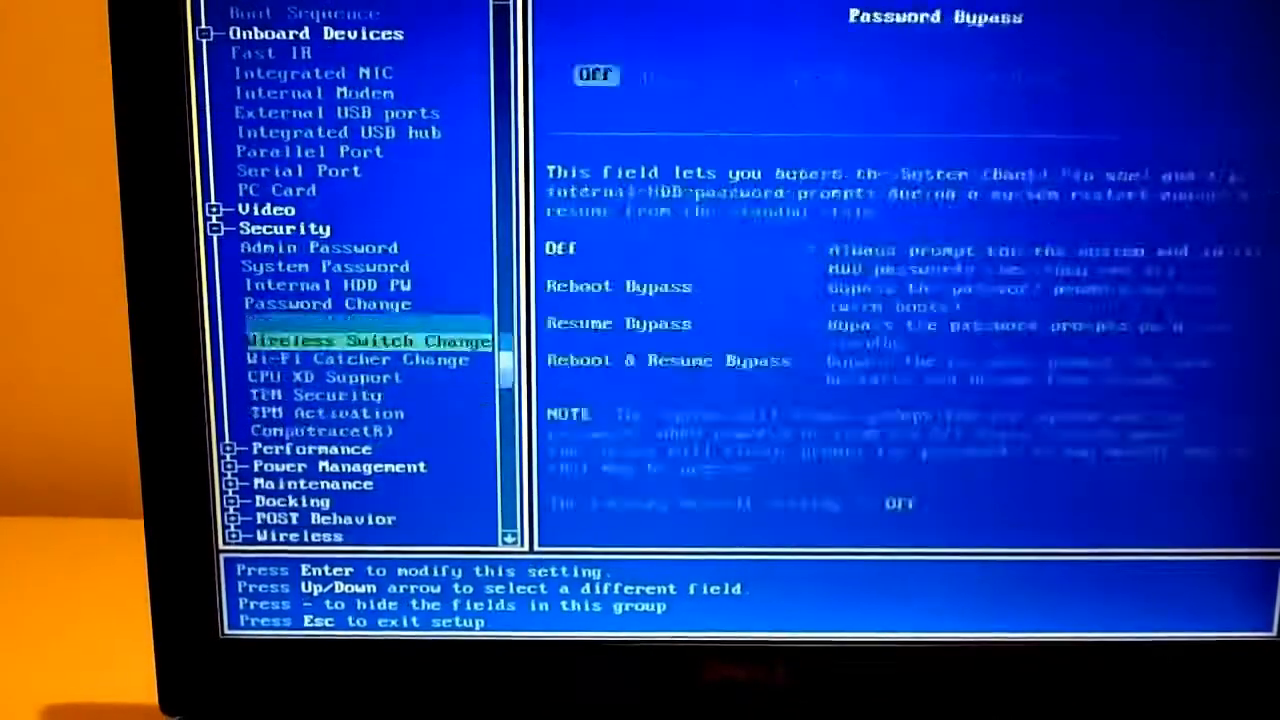
Arrow down past Multi Core Support, HDD Acoustic Mode, Maintenance and Docking into the Wireless group
{"action": "key", "text": "Down"}
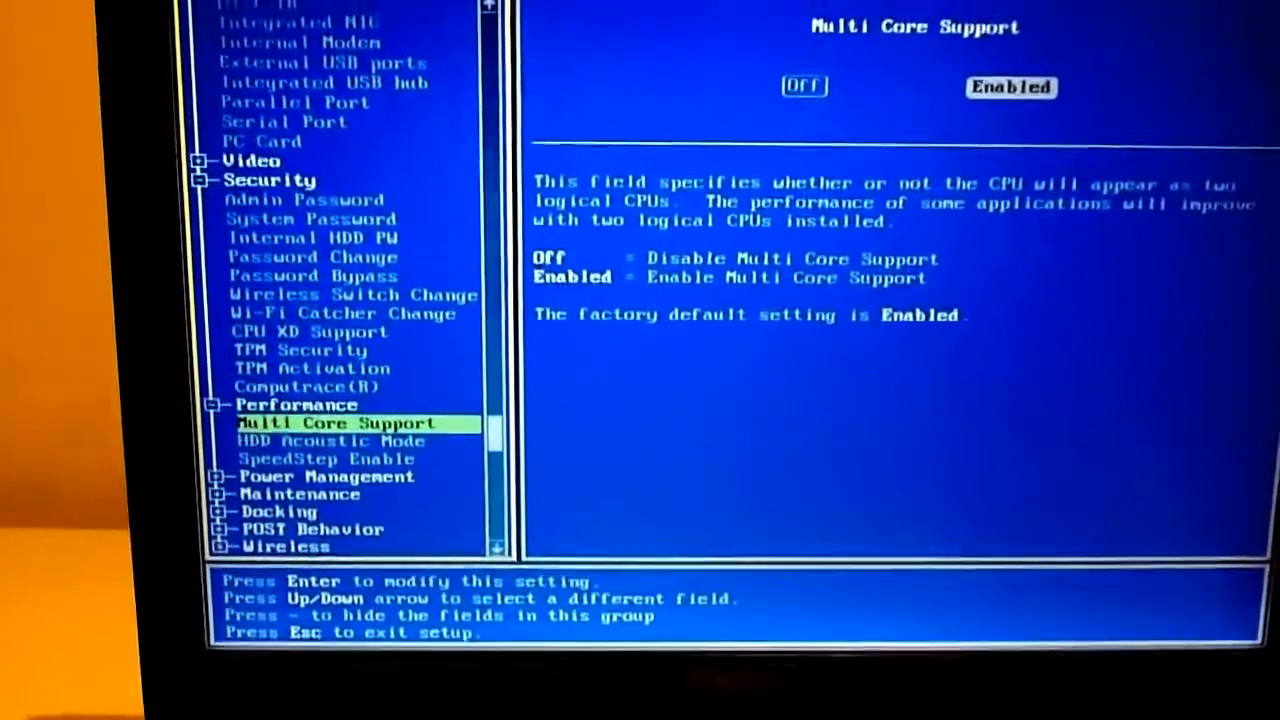
{"action": "key", "text": "Down"}
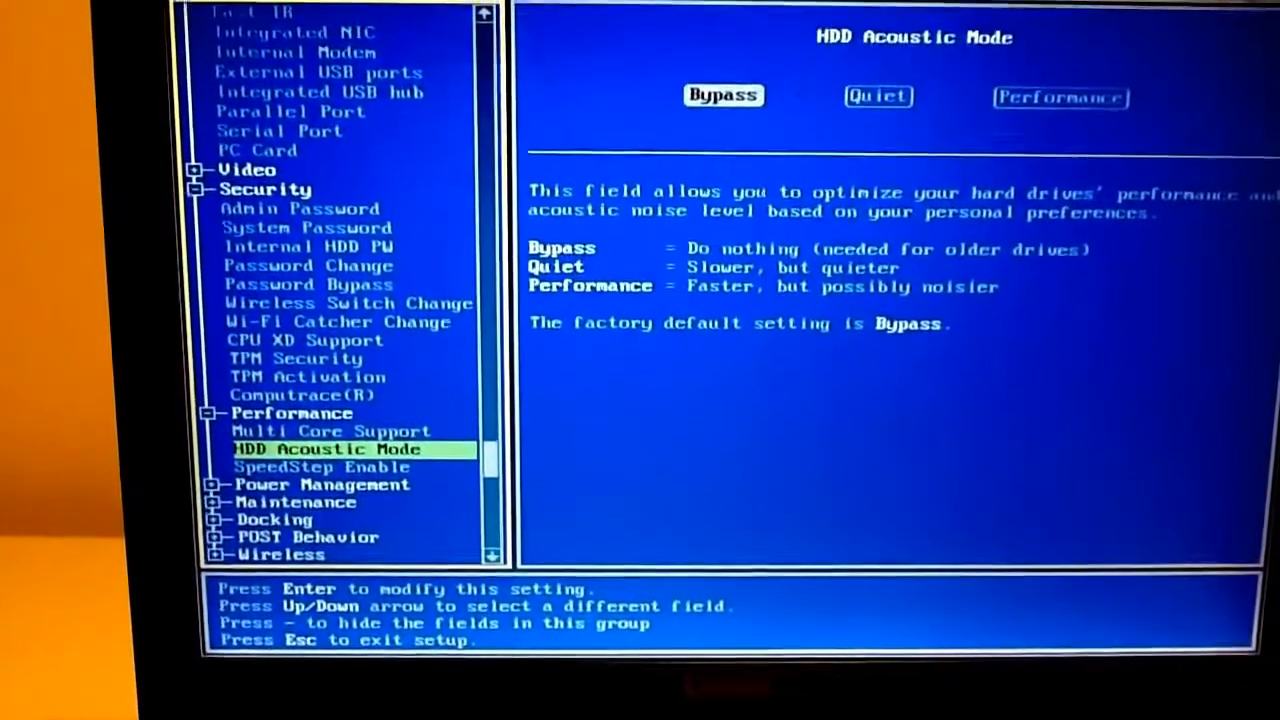
{"action": "key", "text": "Down"}
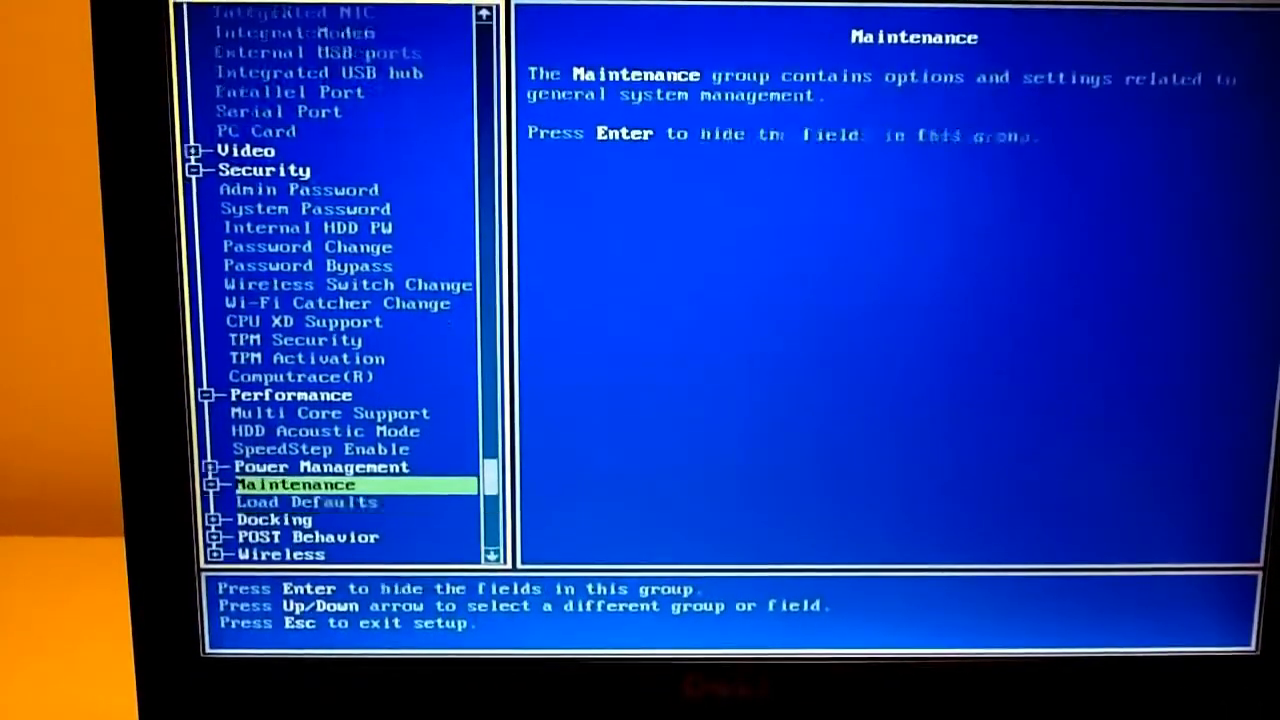
{"action": "key", "text": "Down"}
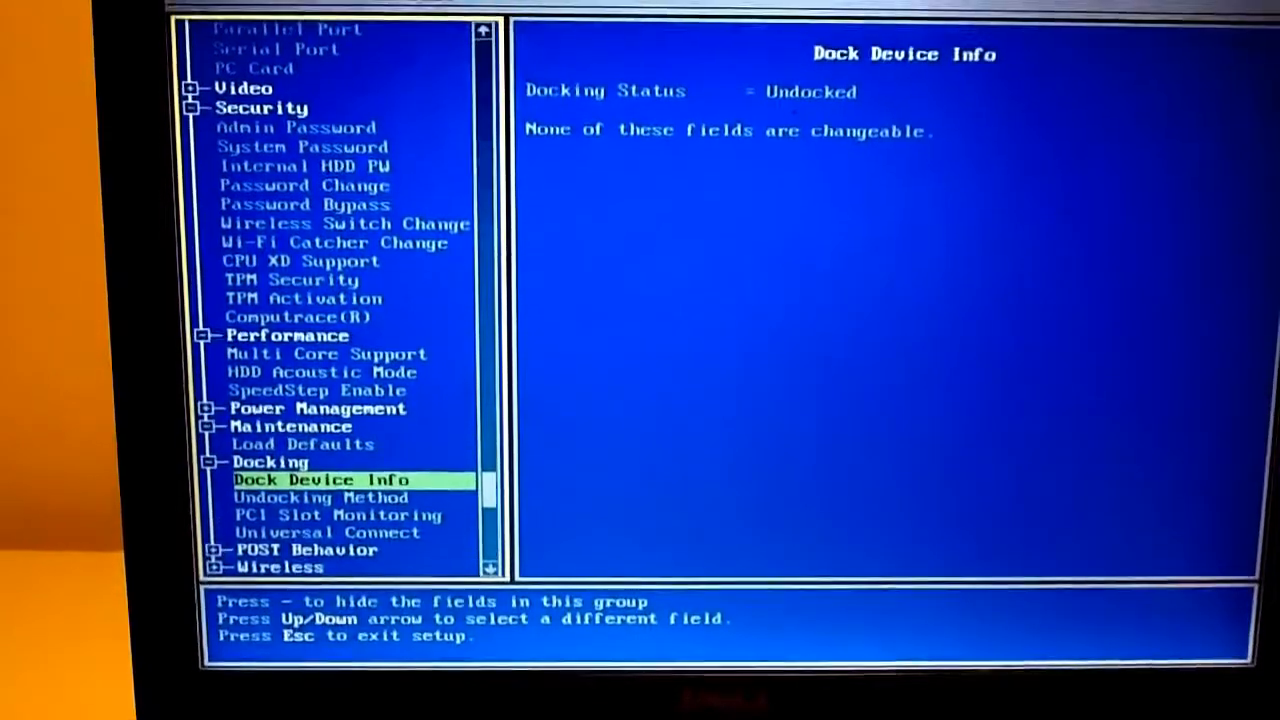
{"action": "key", "text": "Down"}
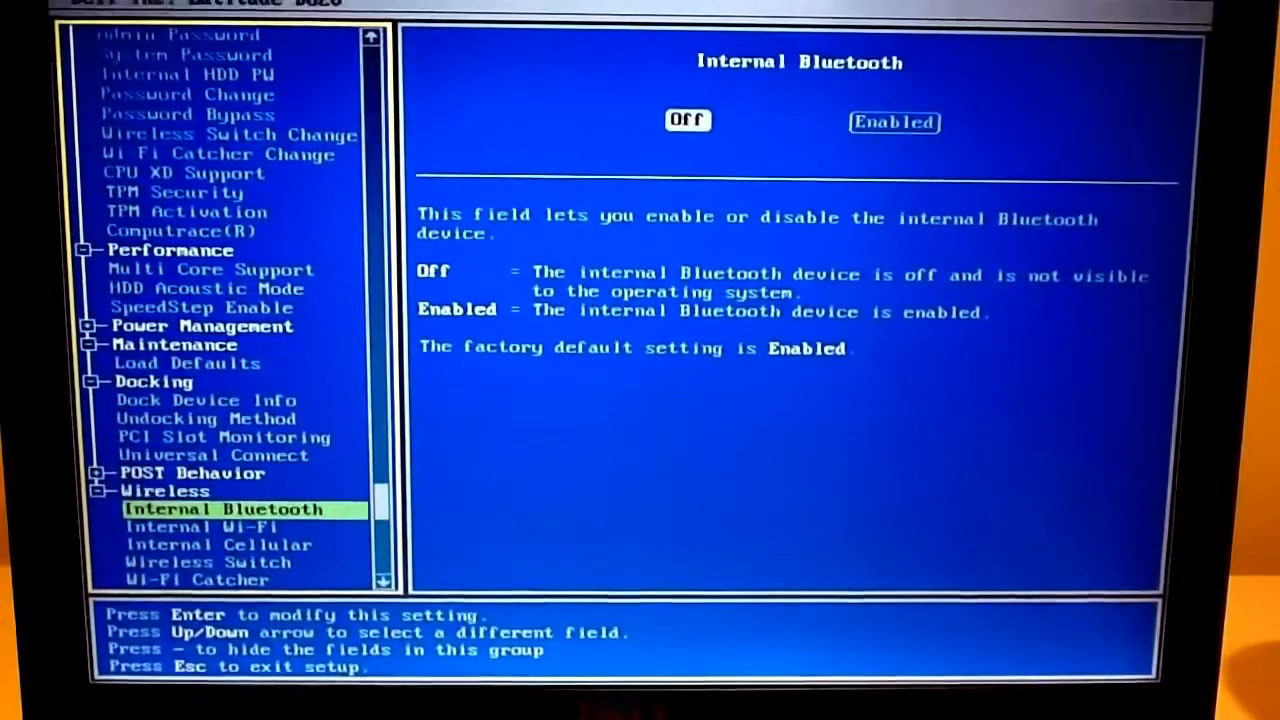
Move between Internal Wi-Fi and Internal Cellular, confirming Internal Wi-Fi is Enabled
{"action": "key", "text": "Down"}
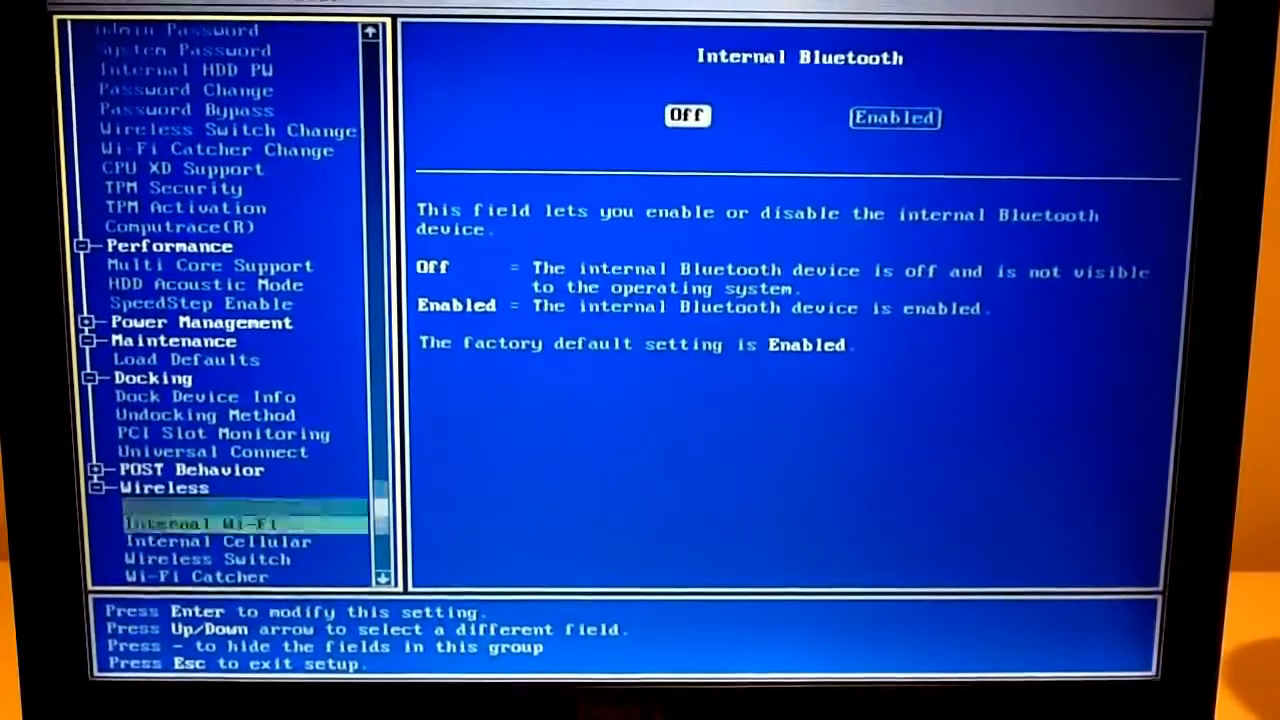
{"action": "key", "text": "Down"}
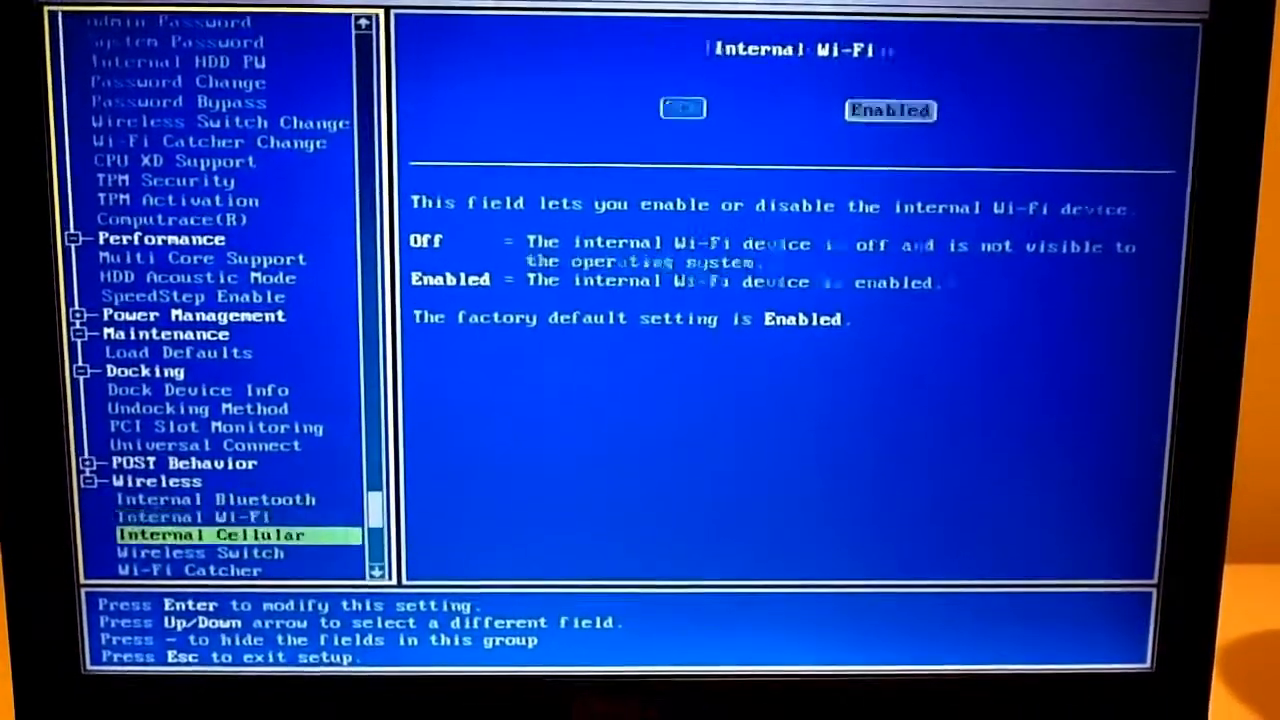
{"action": "key", "text": "Up"}
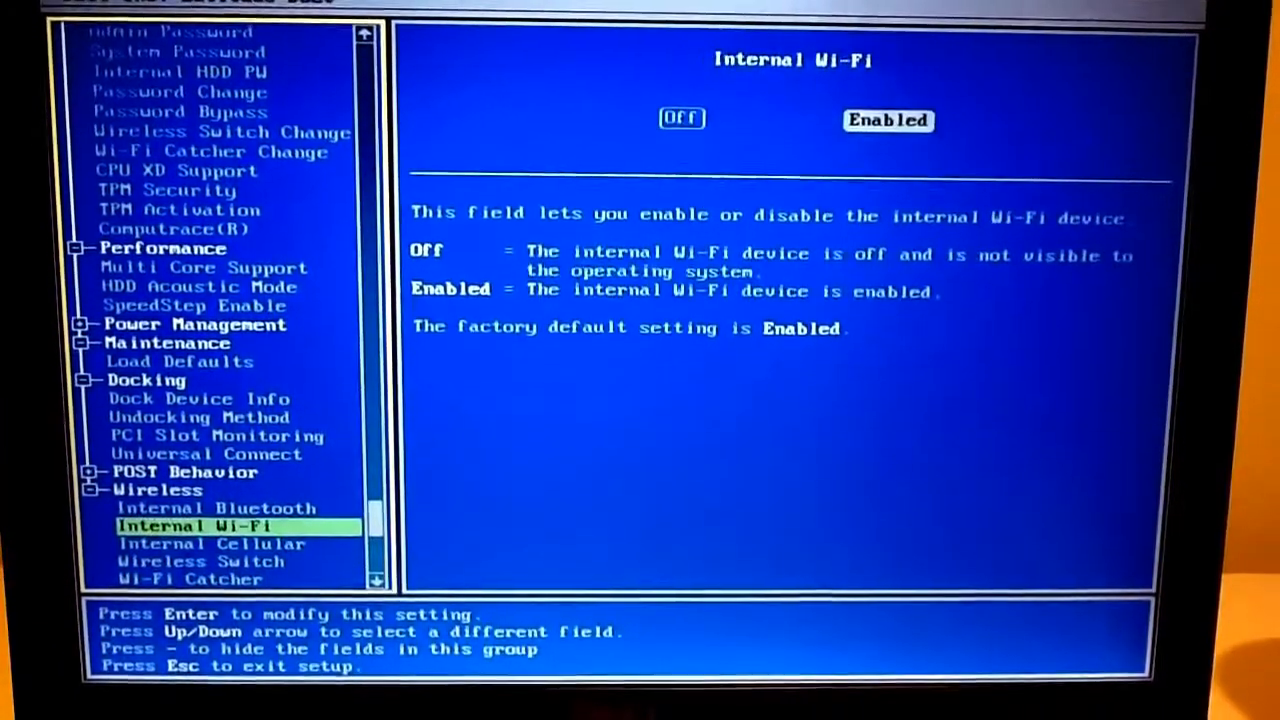
{"action": "key", "text": "Down"}
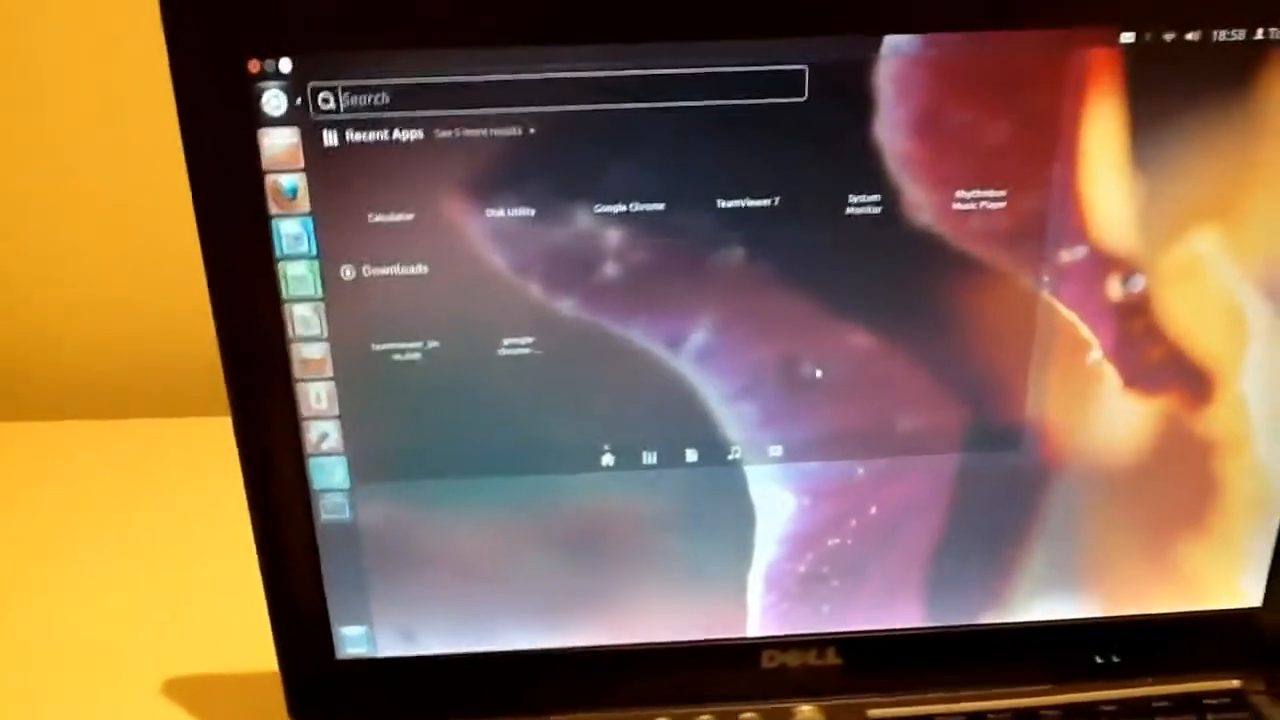
Search the Unity dash for 'ch' so Google Chrome and Chromium are listed
{"action": "type", "text": "ch"}
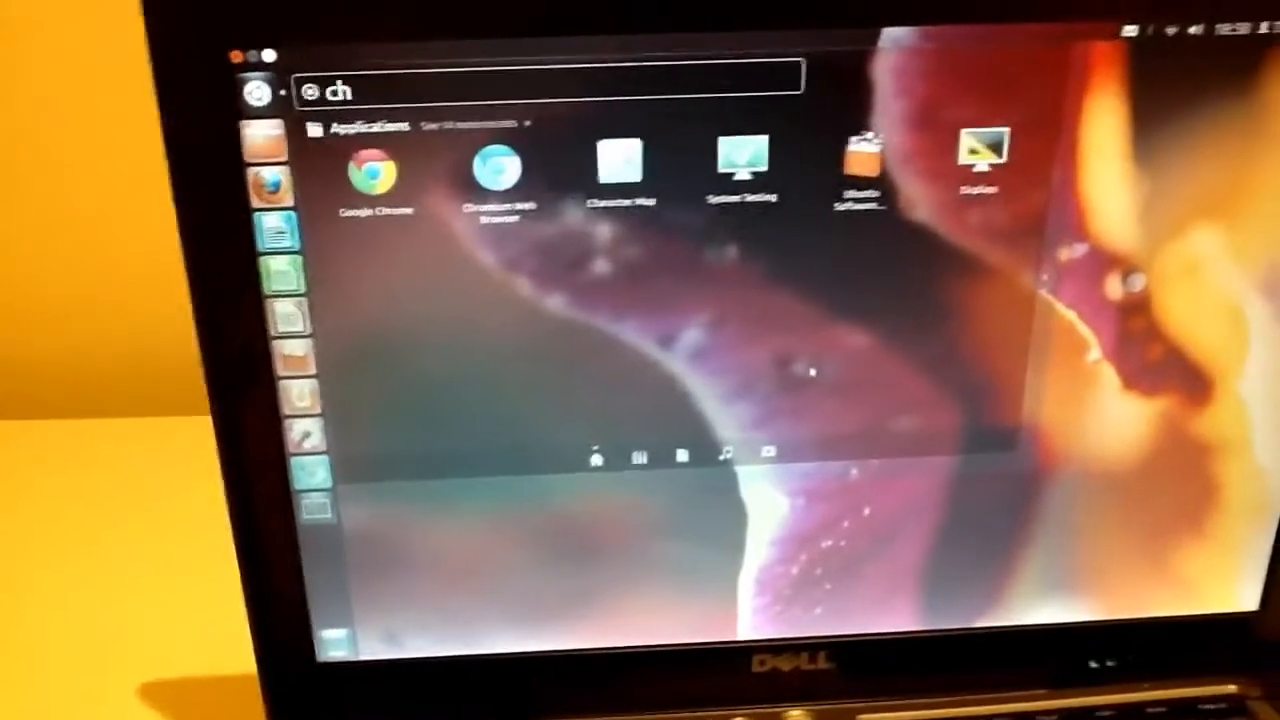